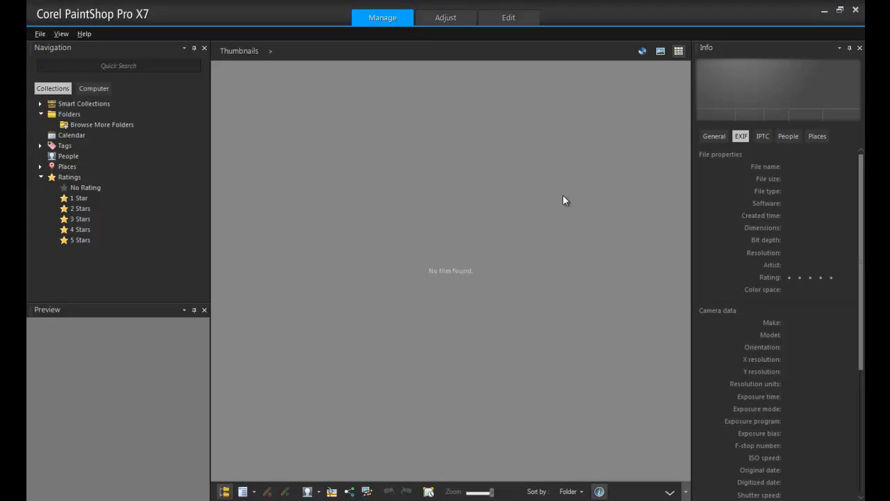
pyautogui.moveTo(556, 146)
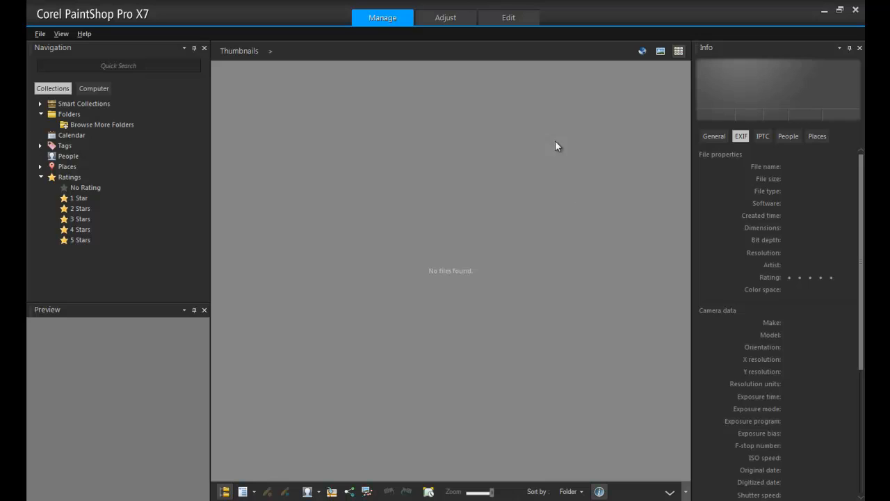
pyautogui.moveTo(514, 87)
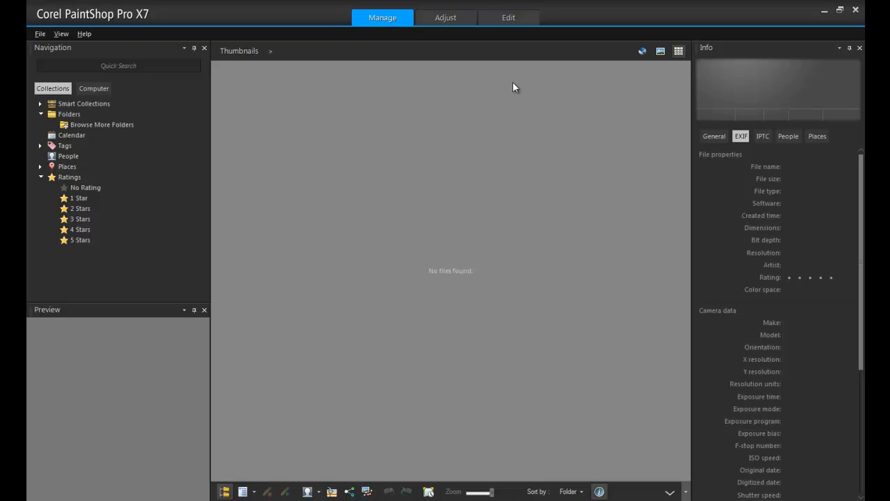
# Switch from the Manage workspace to the Edit workspace.
pyautogui.click(508, 18)
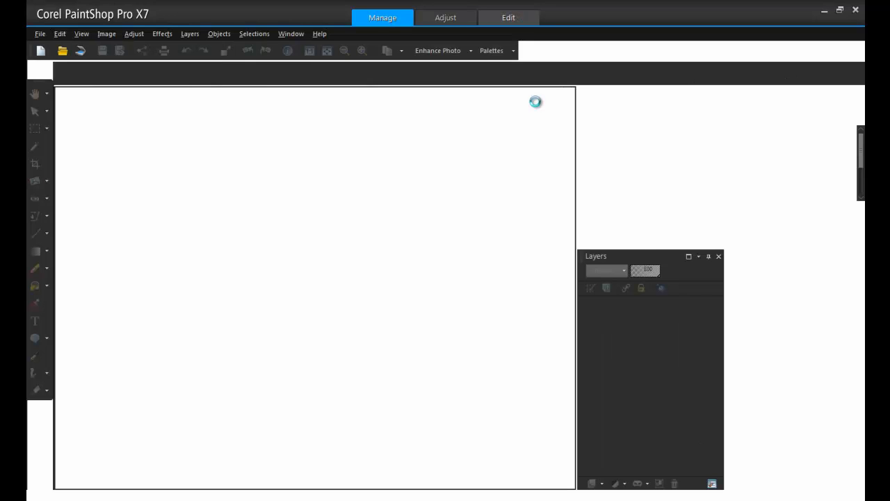
# Open Face Demo.jpg from the Brushes folder.
pyautogui.click(508, 18)
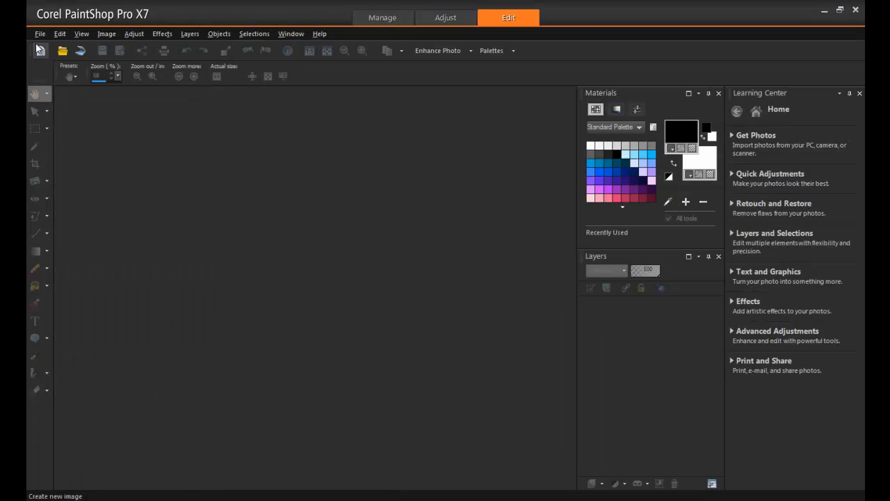
pyautogui.click(62, 50)
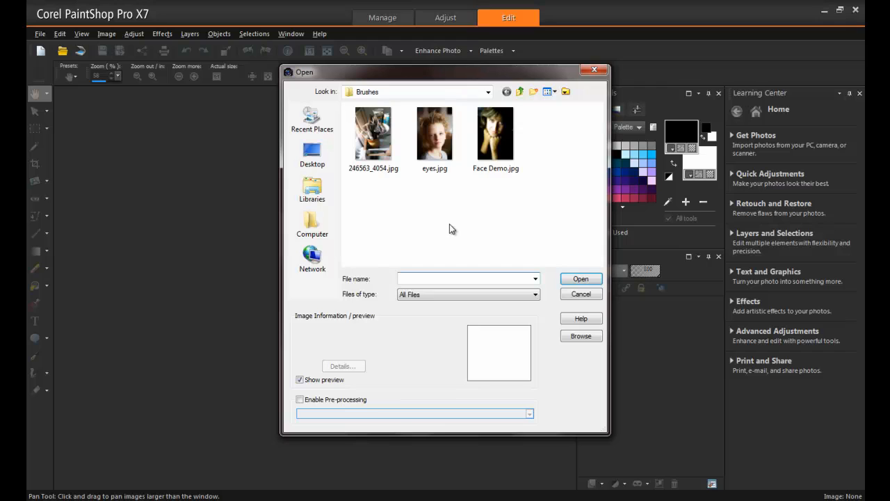
pyautogui.doubleClick(495, 133)
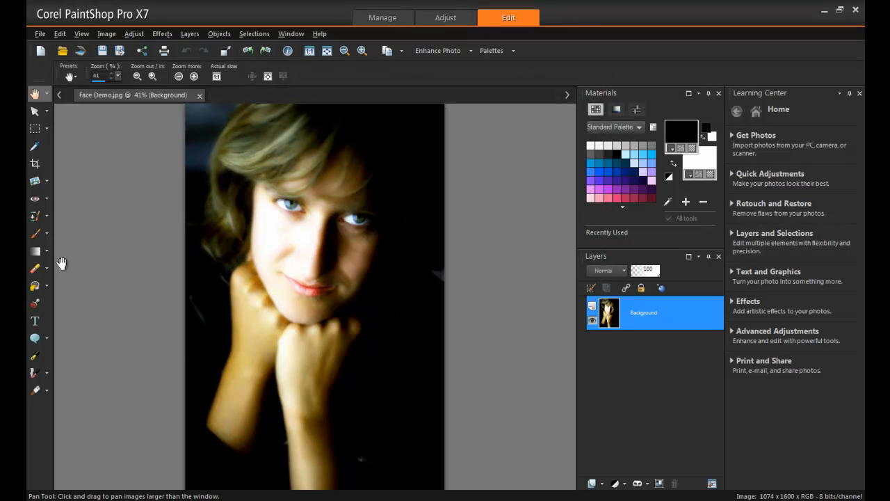
# Show the Lighten/Darken brush flyout containing the Dodge and Burn tools.
pyautogui.click(45, 251)
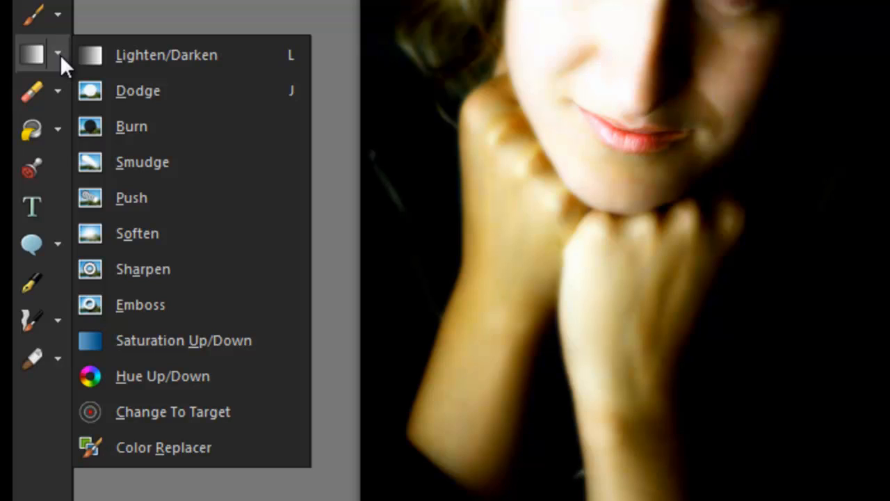
pyautogui.moveTo(267, 62)
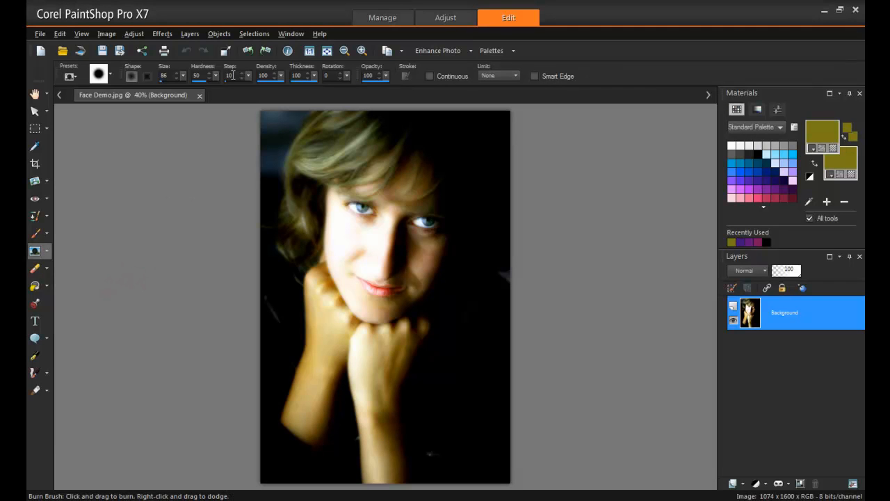
# Enlarge the Burn brush to size 117.
pyautogui.click(177, 76)
pyautogui.write('117')
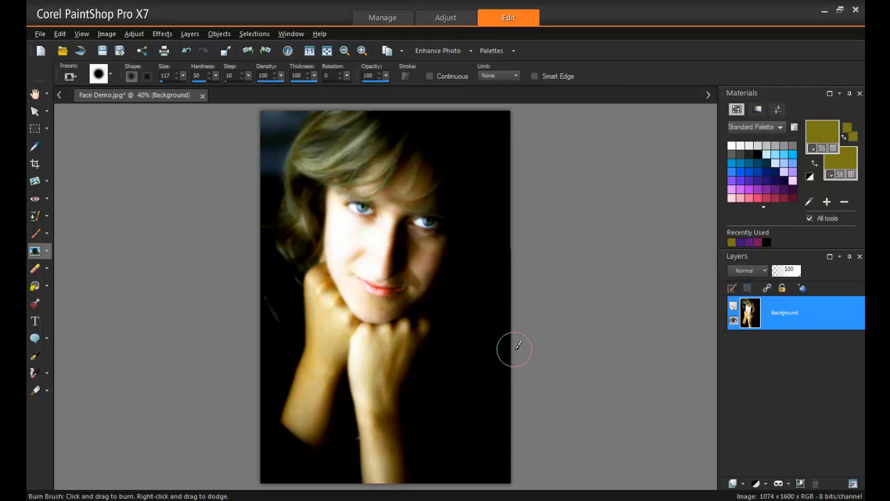
pyautogui.moveTo(501, 224)
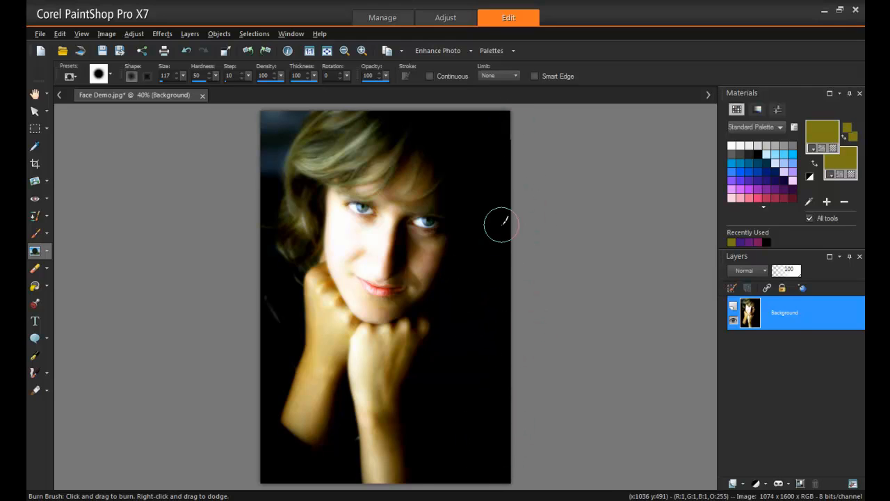
pyautogui.moveTo(337, 450)
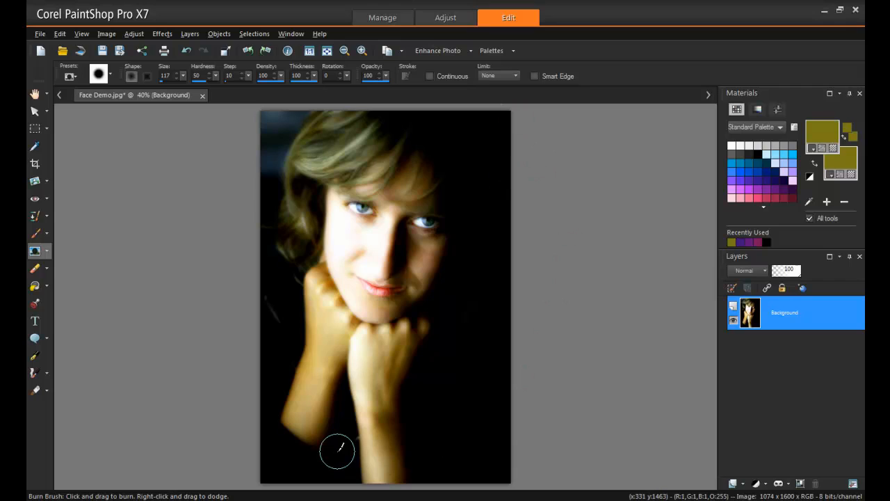
pyautogui.moveTo(345, 445)
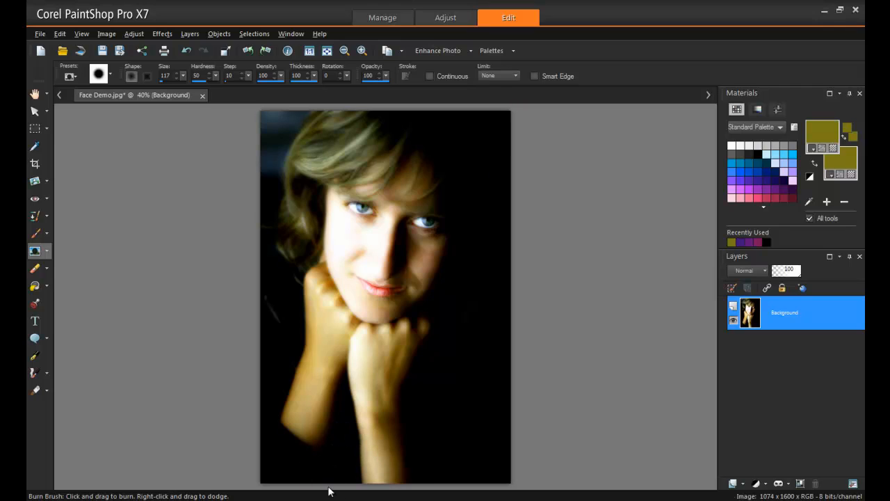
pyautogui.moveTo(272, 131)
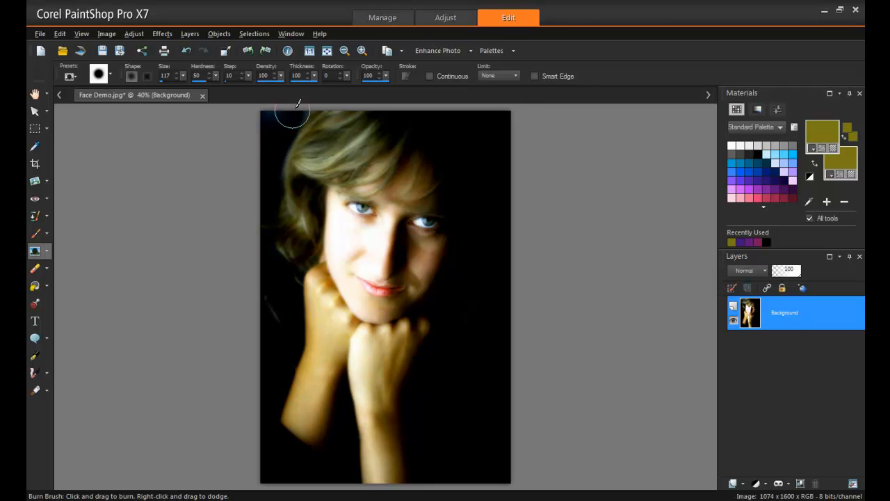
pyautogui.moveTo(266, 158)
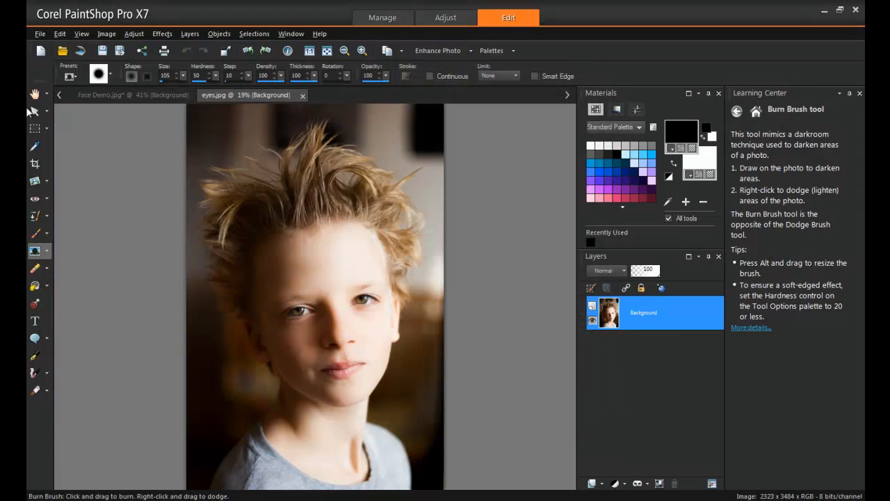
# Switch to the Pick tool with eyes.jpg open beside Face Demo.
pyautogui.click(35, 111)
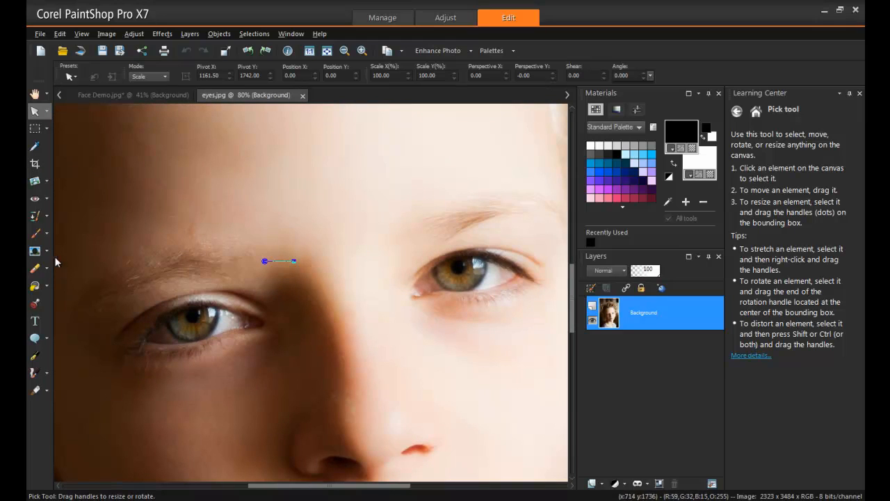
pyautogui.click(35, 250)
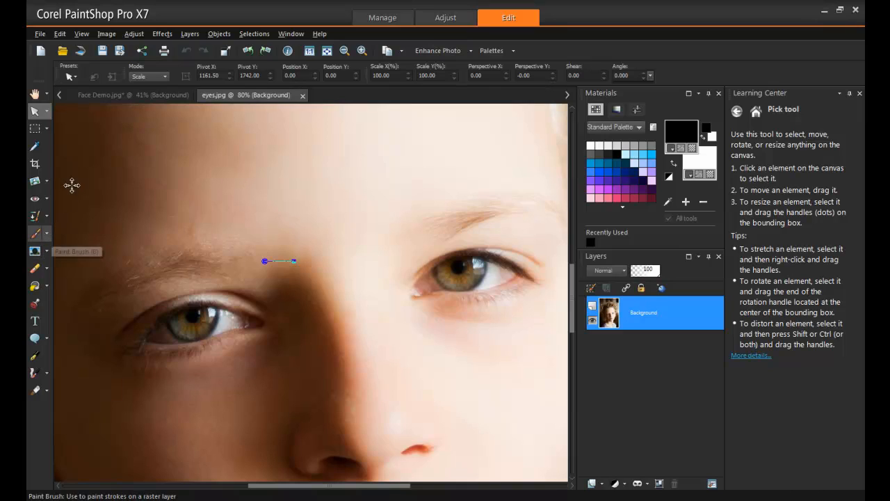
# Select both of the boy's irises with the Smart Selection Brush.
pyautogui.click(35, 129)
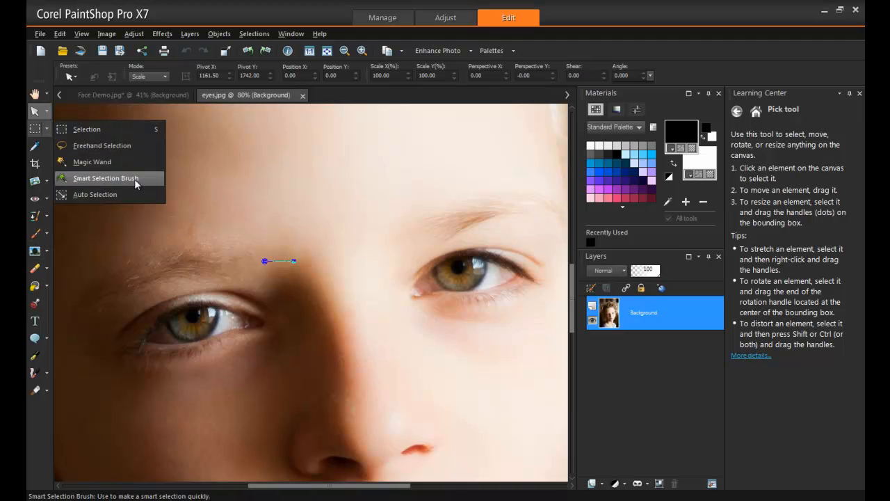
pyautogui.moveTo(155, 183)
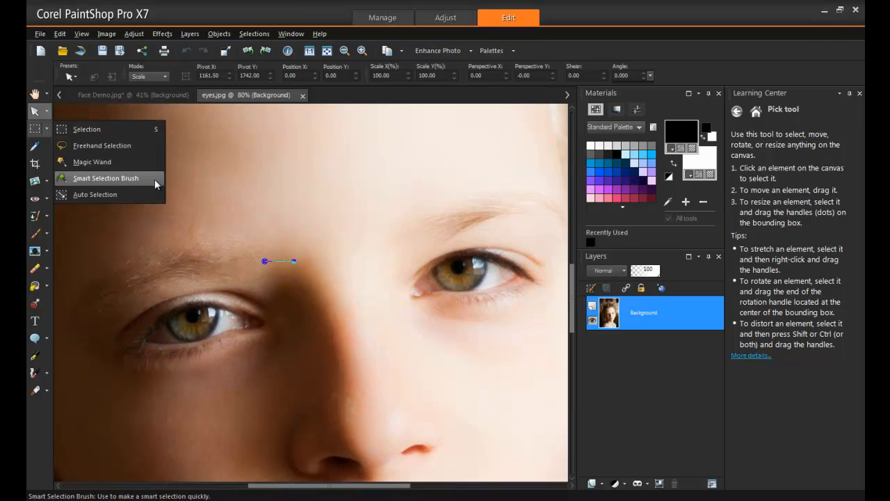
pyautogui.click(105, 178)
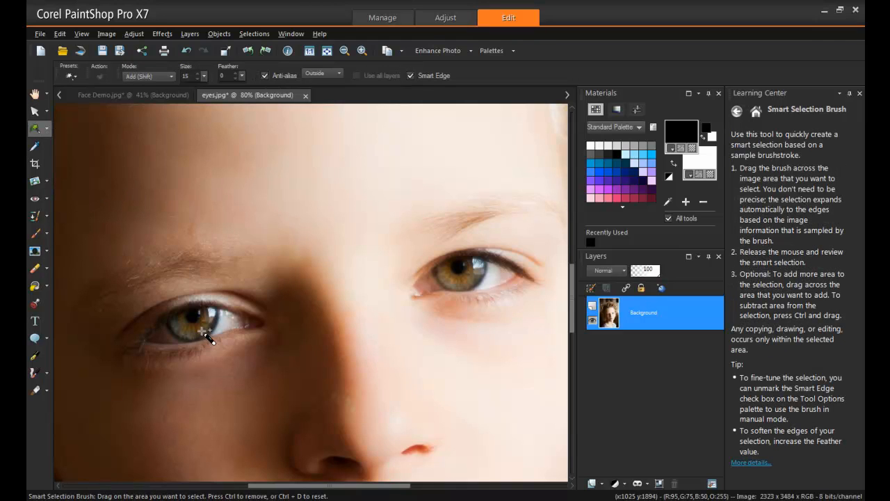
pyautogui.moveTo(208, 330); pyautogui.dragTo(181, 327)
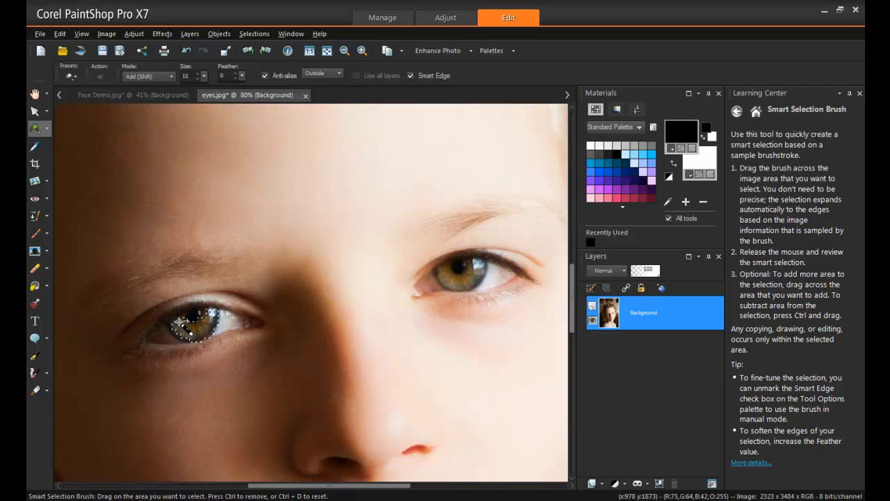
pyautogui.moveTo(188, 334); pyautogui.dragTo(205, 320)
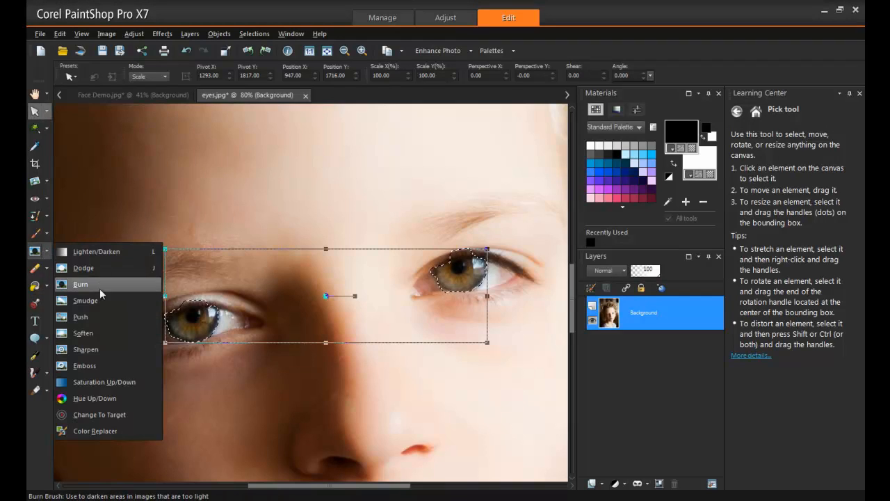
pyautogui.moveTo(108, 349)
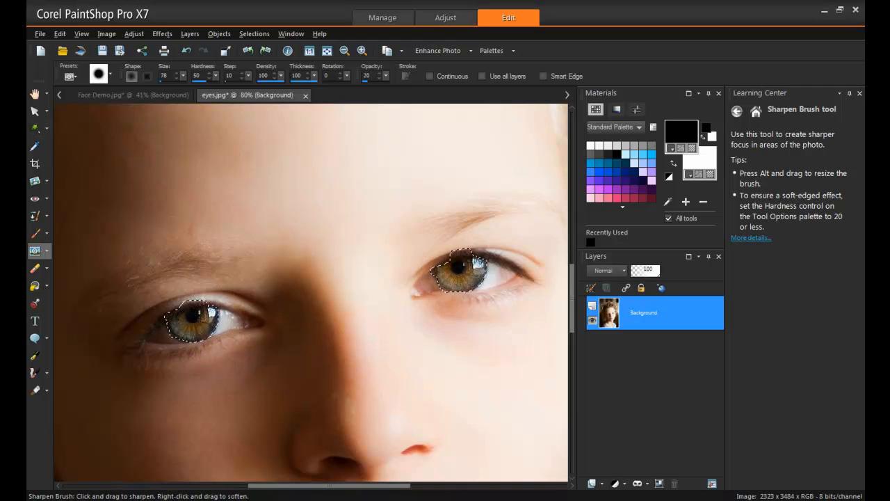
pyautogui.moveTo(34, 129)
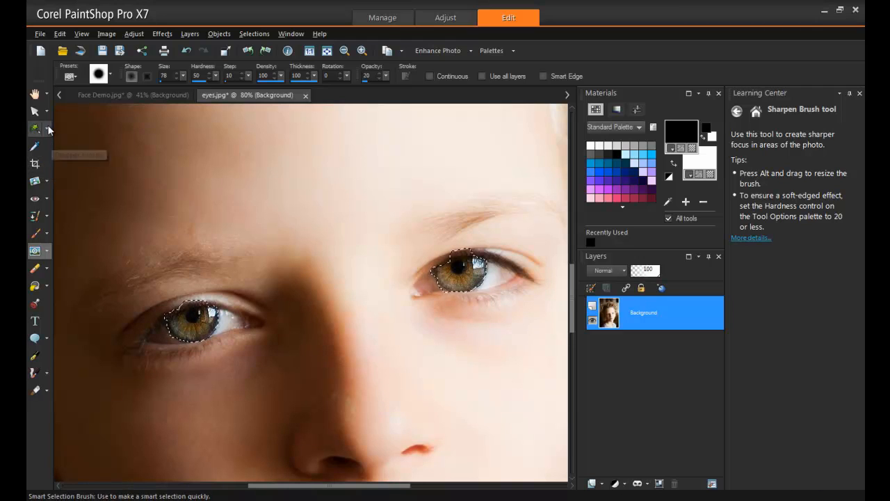